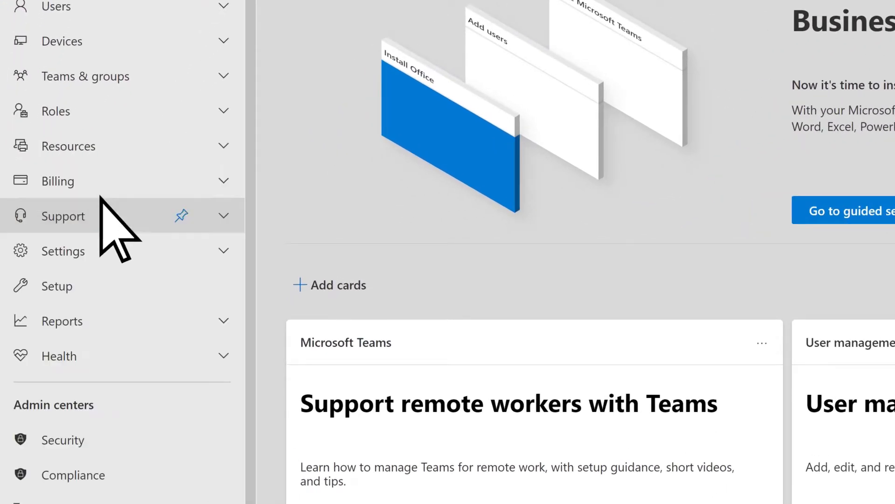
- Reach the Google Workspace migration setup via SharePoint admin center's Migration section
scroll(down, 3)
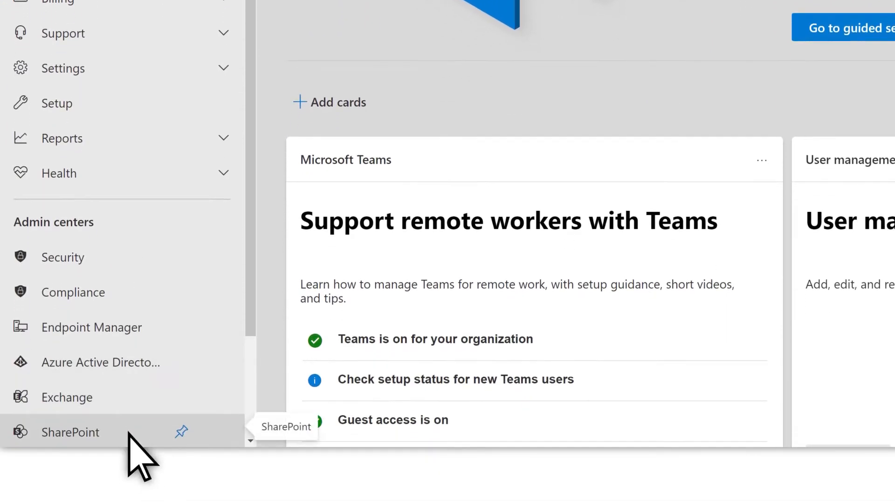
click(70, 432)
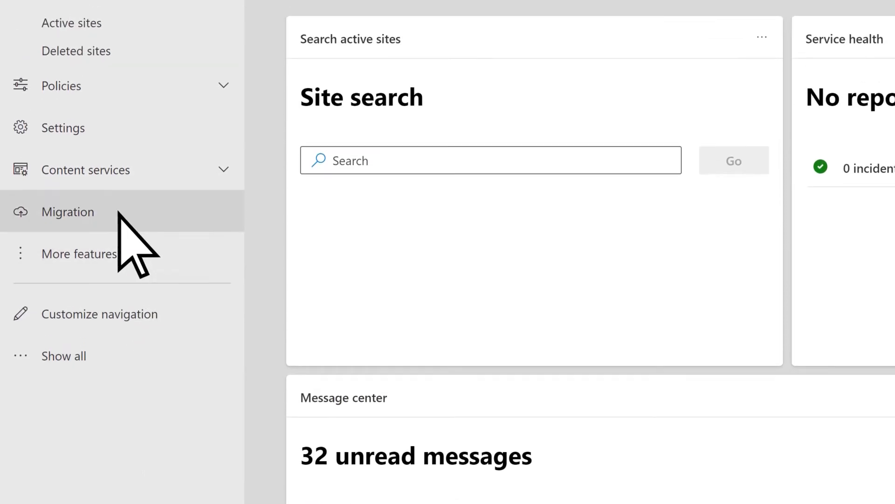
click(67, 211)
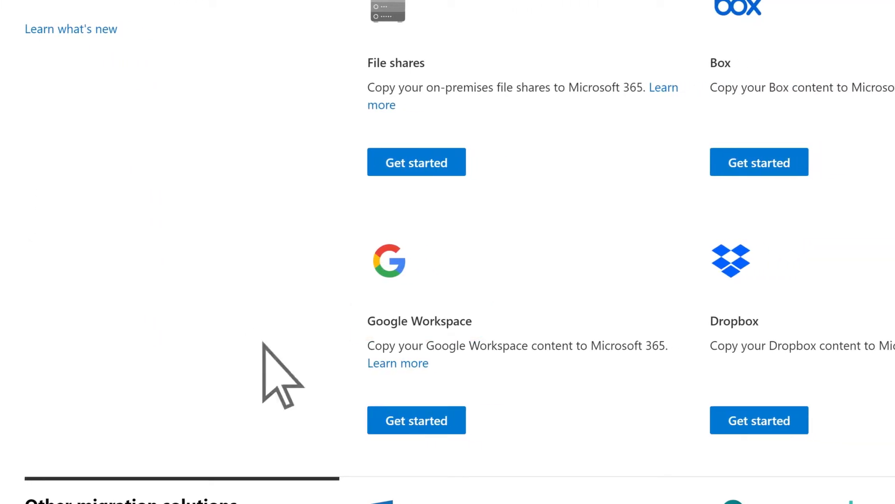
click(416, 420)
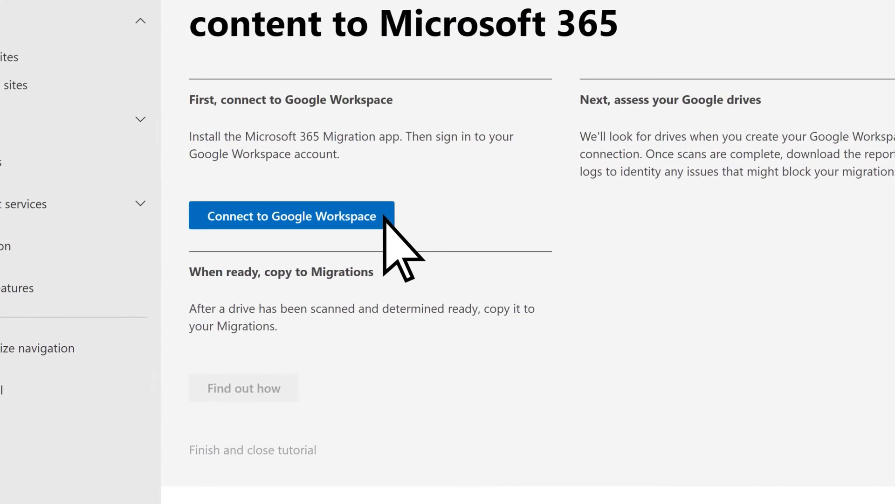
- Start connecting Google Workspace and reach the migration app's Marketplace listing
click(290, 215)
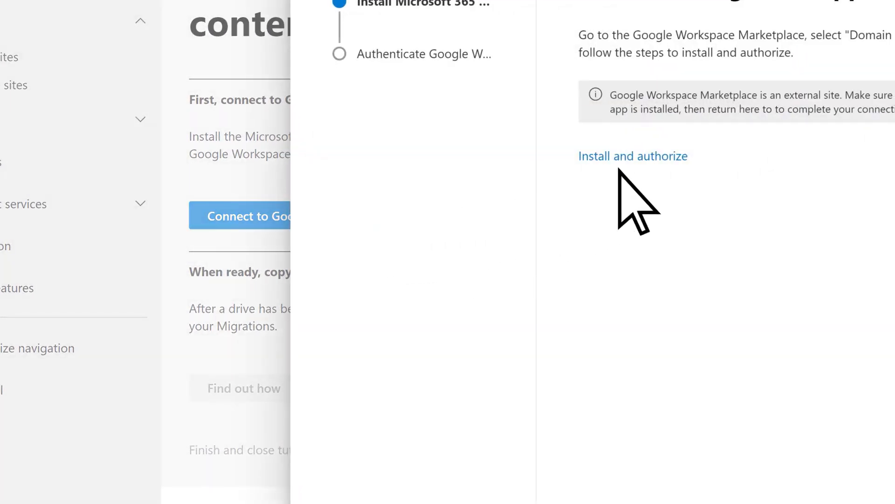
click(632, 155)
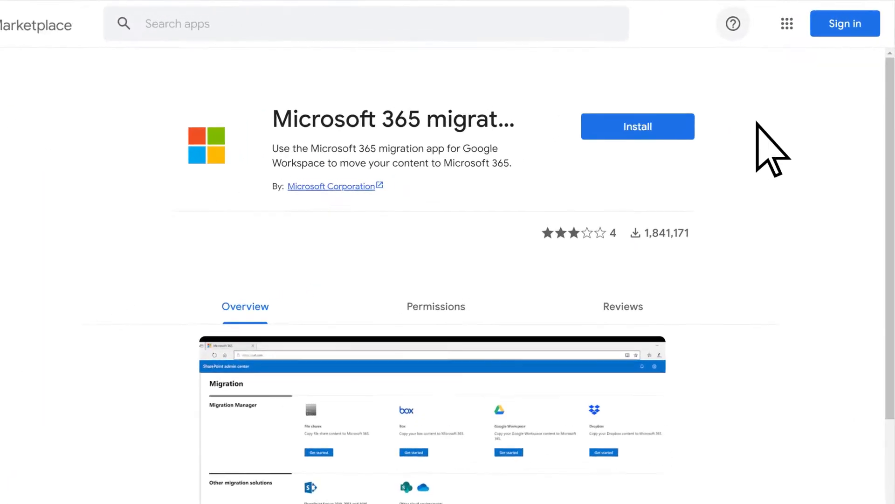
- Sign in as the Google admin and domain-install the Microsoft 365 migration app
click(637, 126)
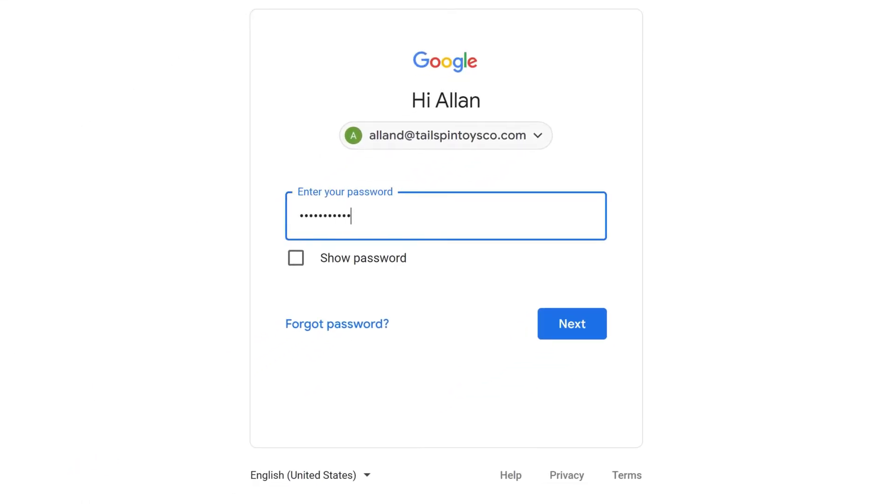
click(572, 324)
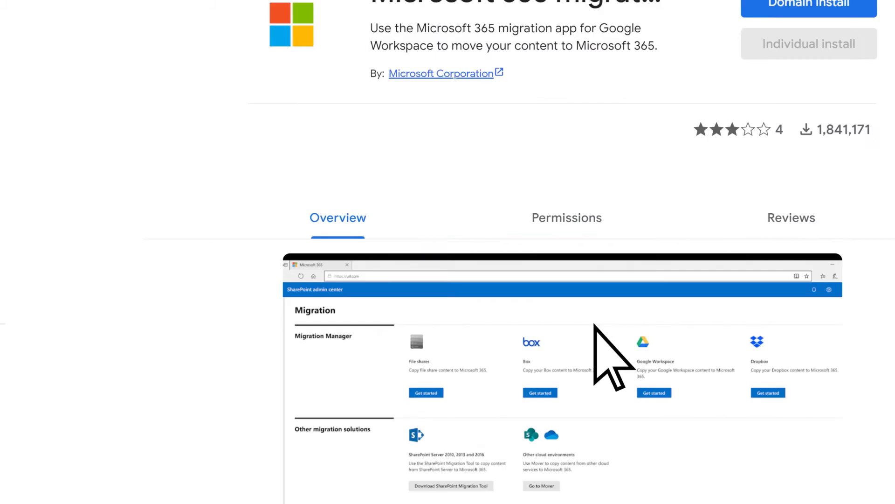
scroll(up, 3)
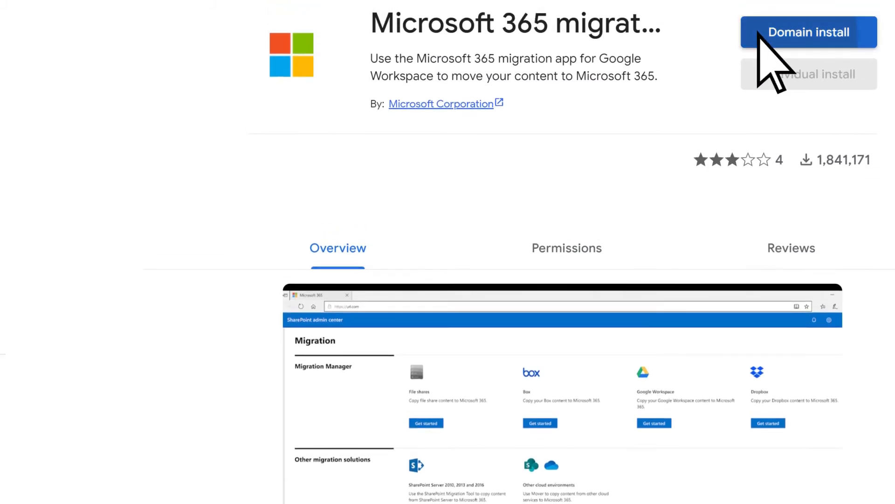
click(809, 31)
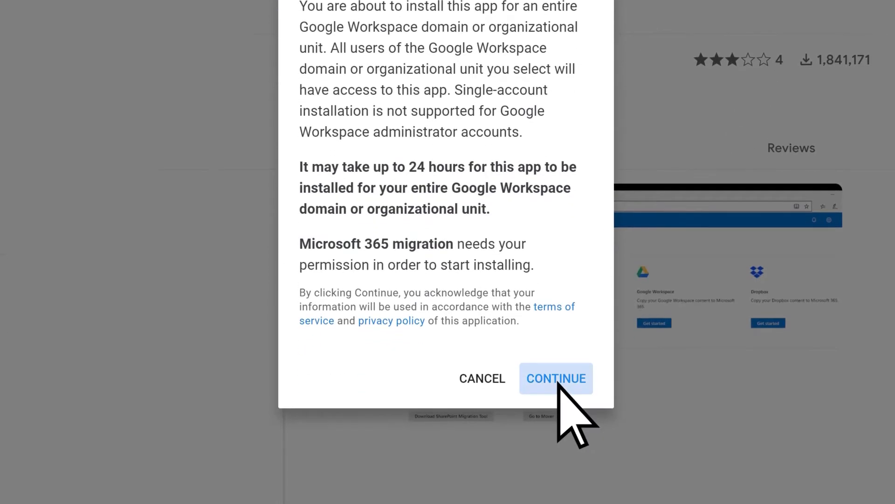
click(556, 377)
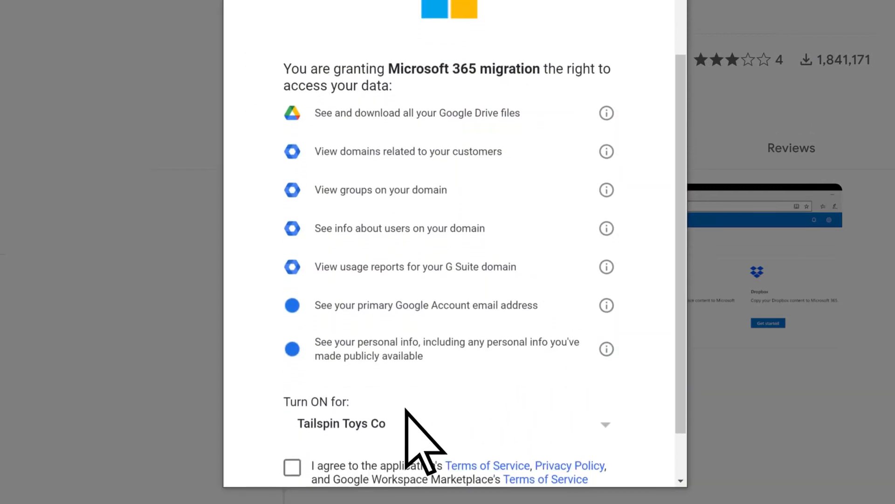
- Agree to the app's terms, allow its data access and finish the install
click(292, 466)
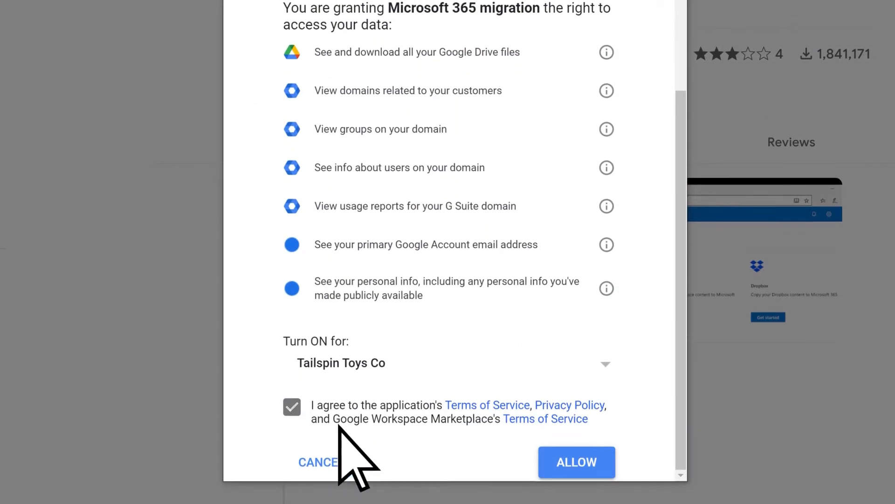
click(576, 462)
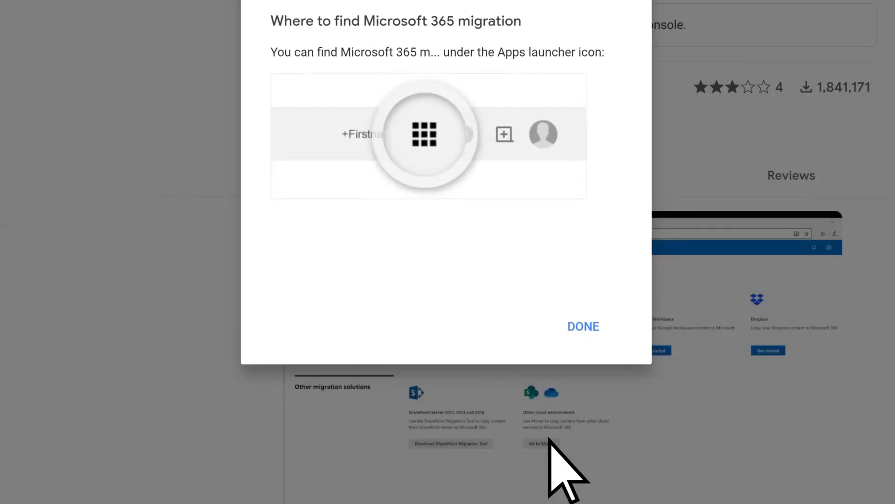
mouse_move(600, 371)
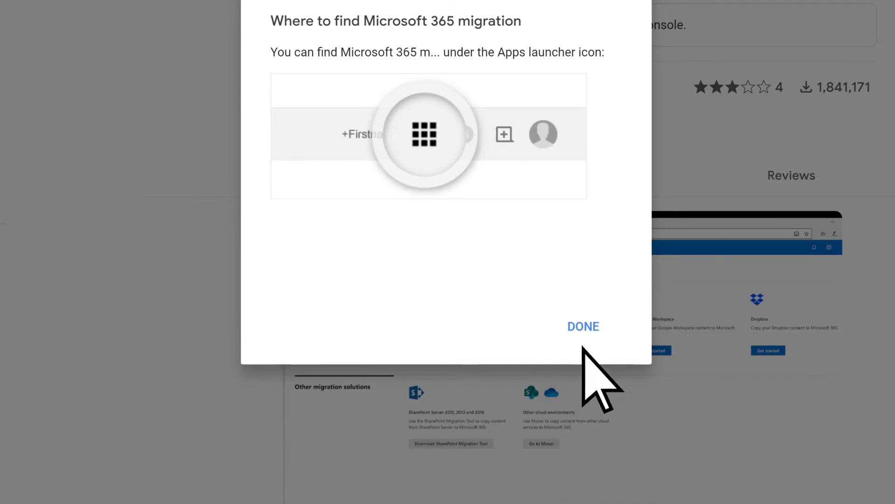
click(583, 326)
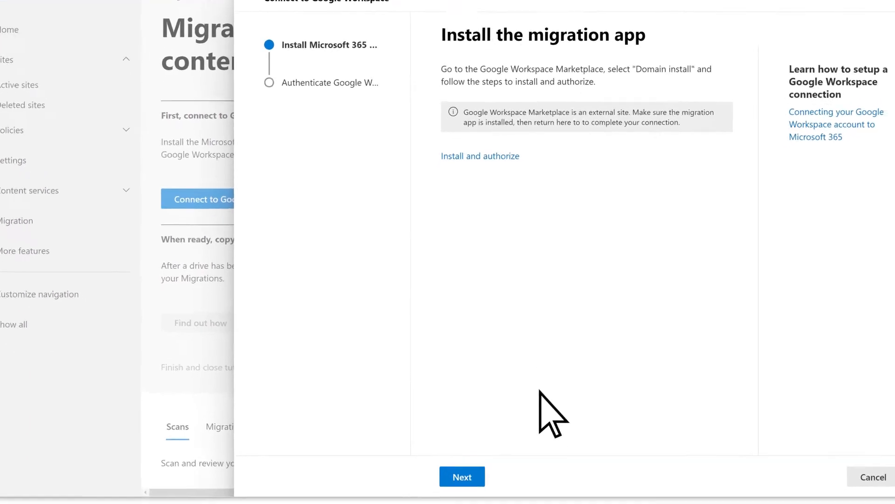
- Authenticate Google Workspace with the admin account and finish the wizard so the connection shows Connected
click(462, 477)
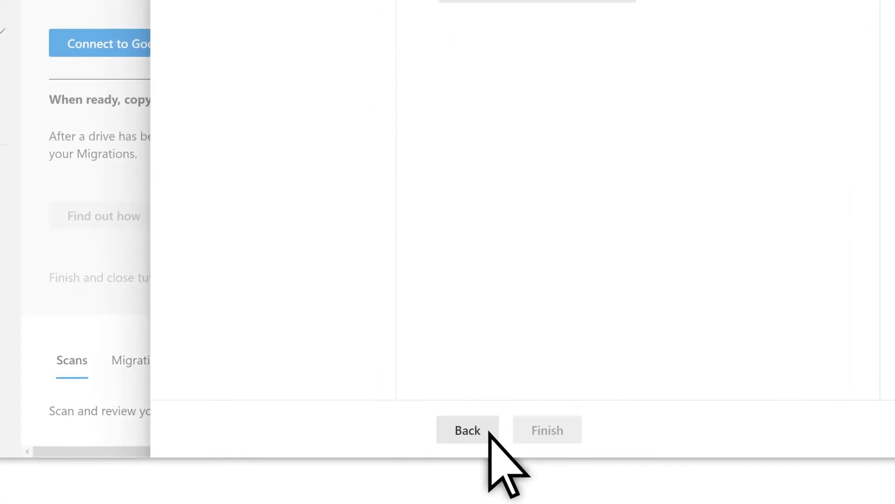
click(467, 429)
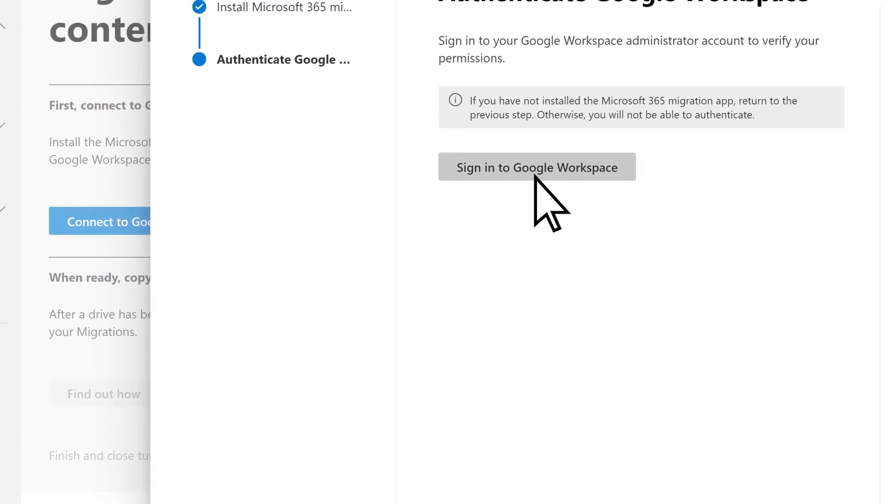
click(536, 167)
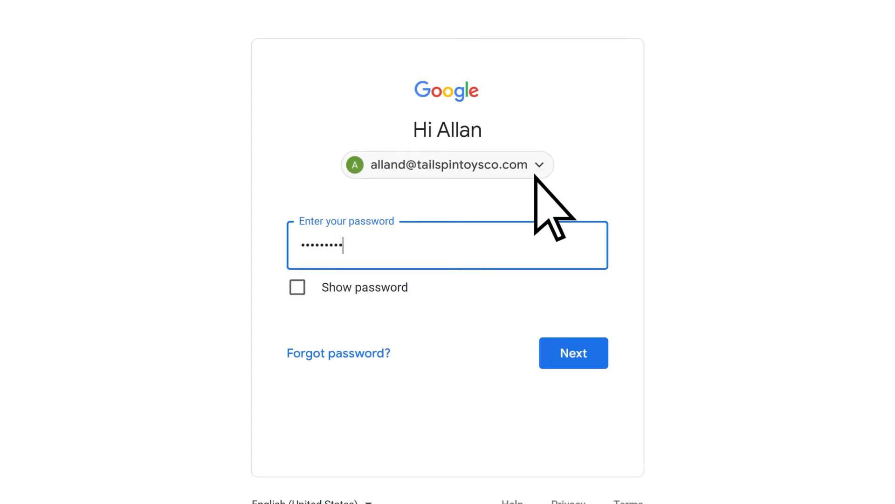
click(573, 353)
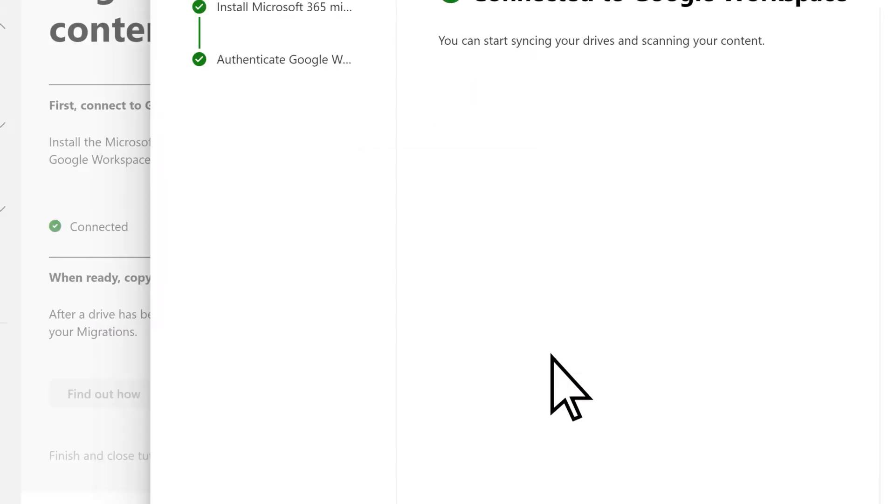
scroll(down, 3)
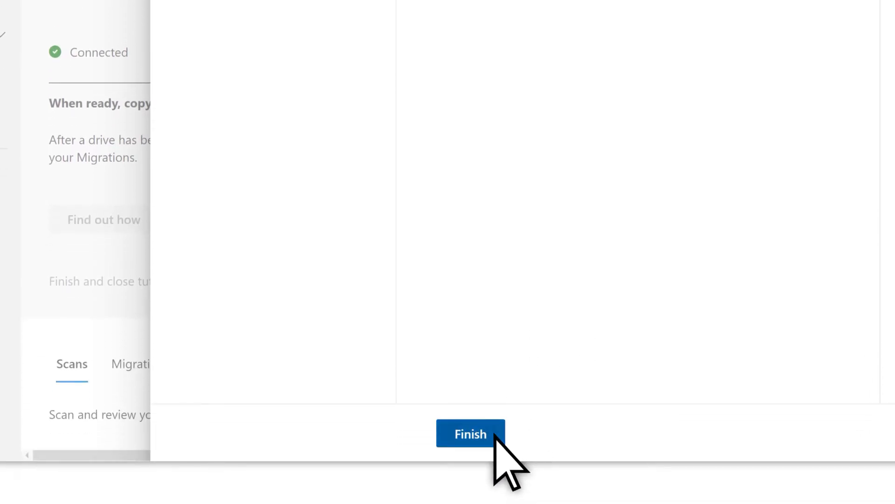
click(470, 434)
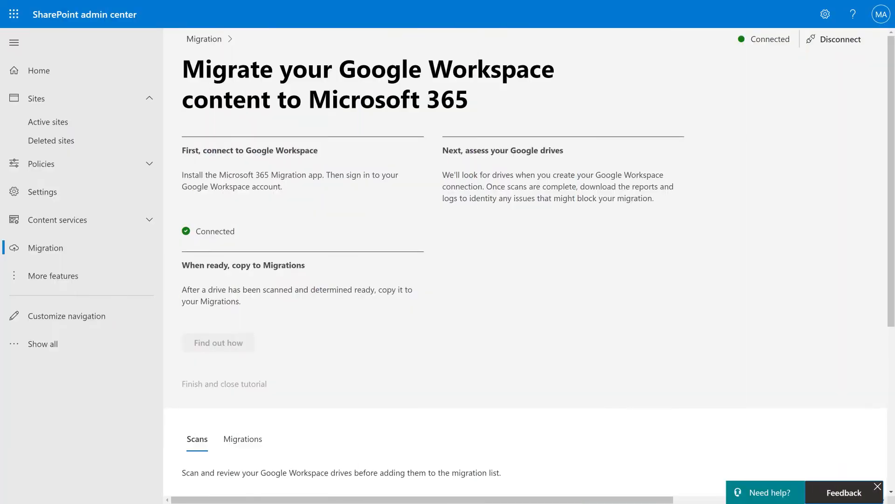
- Select the three user drives on the Scans tab and scan them
scroll(down, 3)
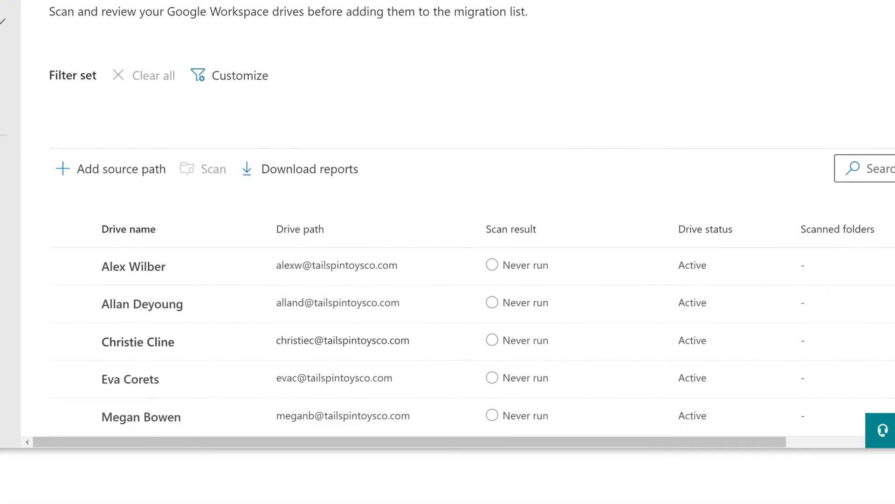
click(70, 303)
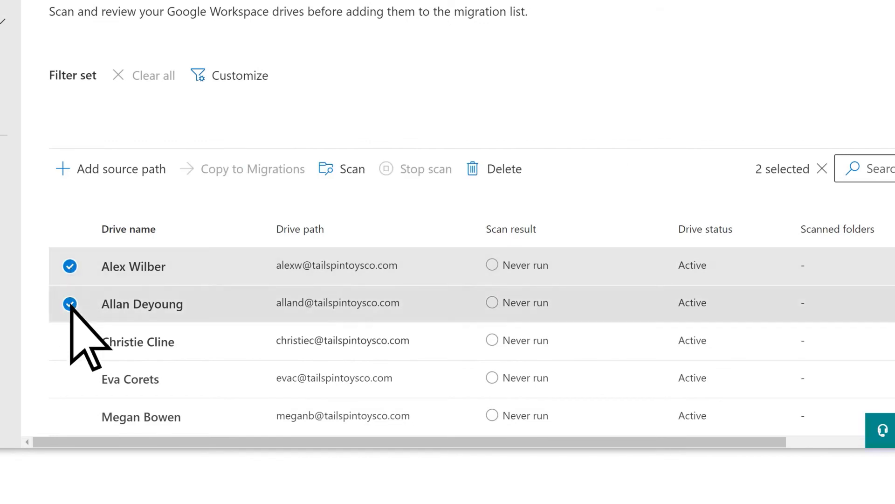
click(70, 458)
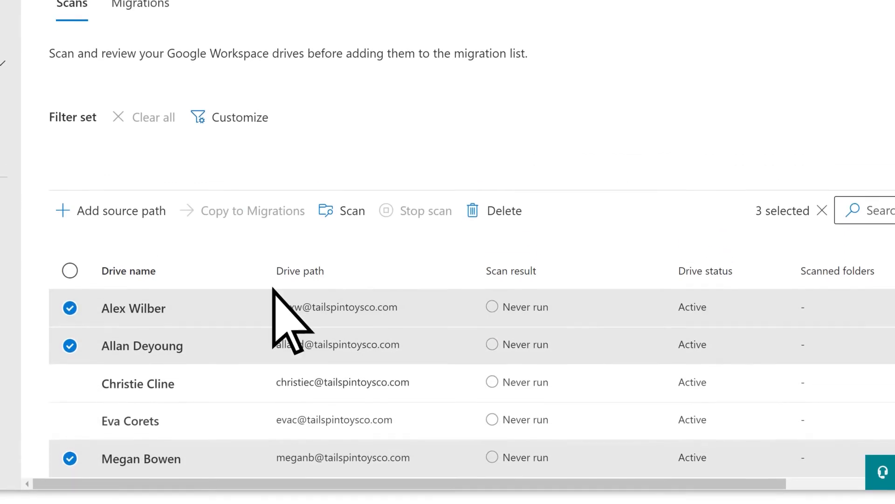
click(351, 210)
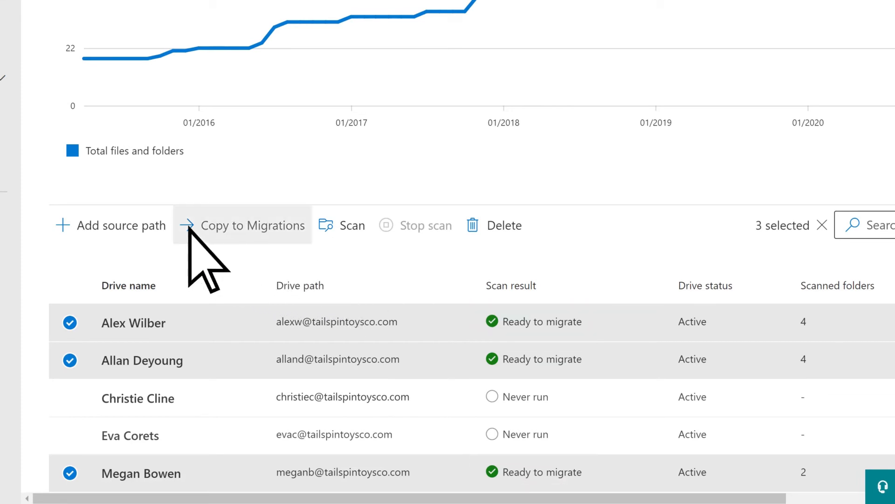
- Copy the ready drives into Migrations and confirm
click(243, 225)
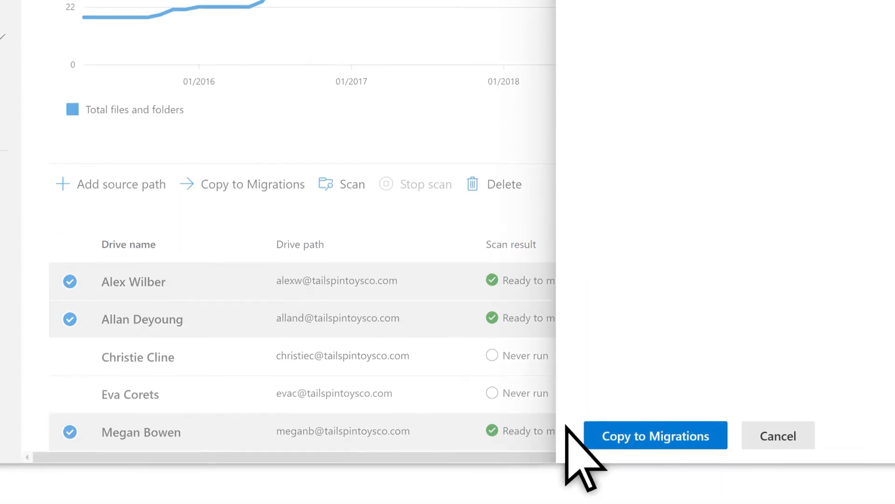
click(654, 436)
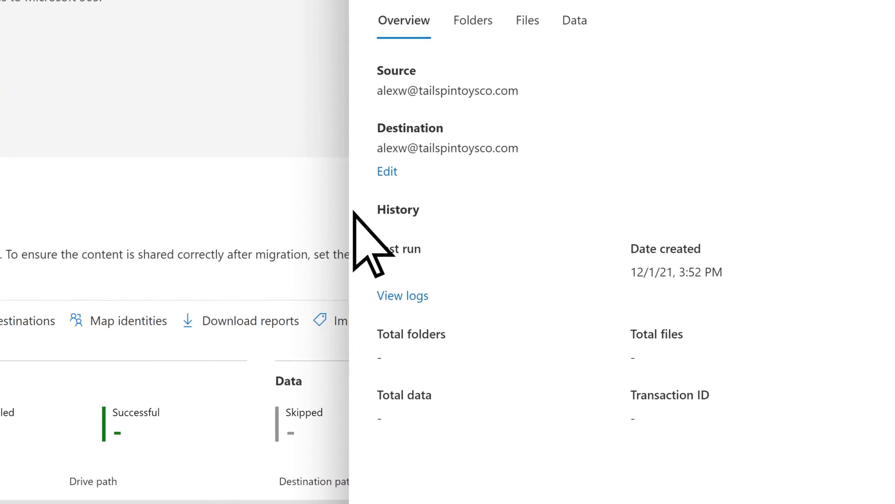
- Close the drive's details to return to the Migrations task list with three never-run drives
click(387, 172)
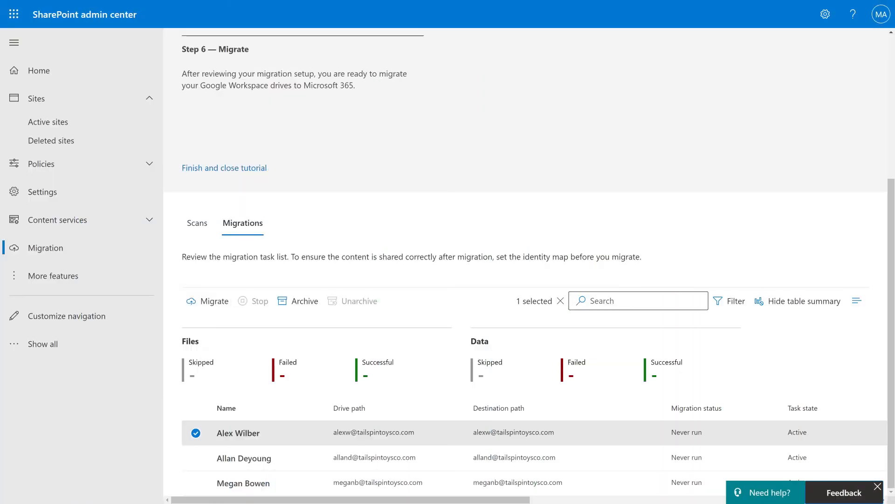
- Select every drive in the Migrations list and start migrating them
click(195, 457)
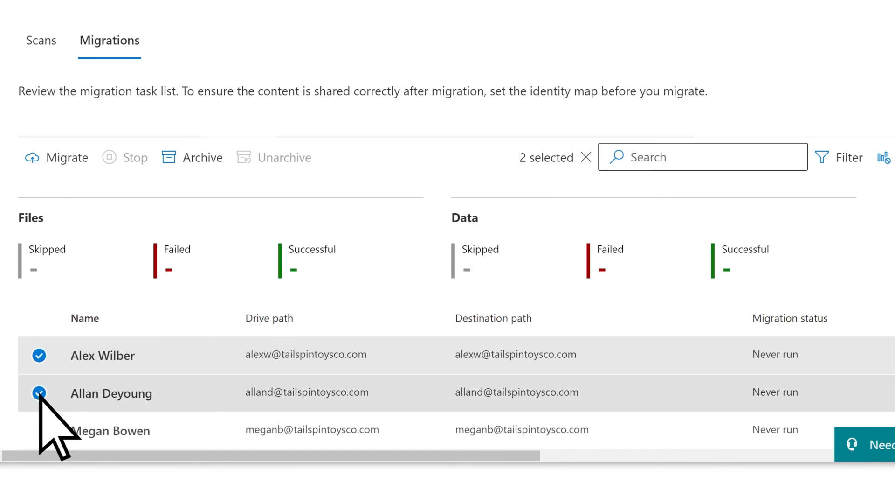
click(38, 429)
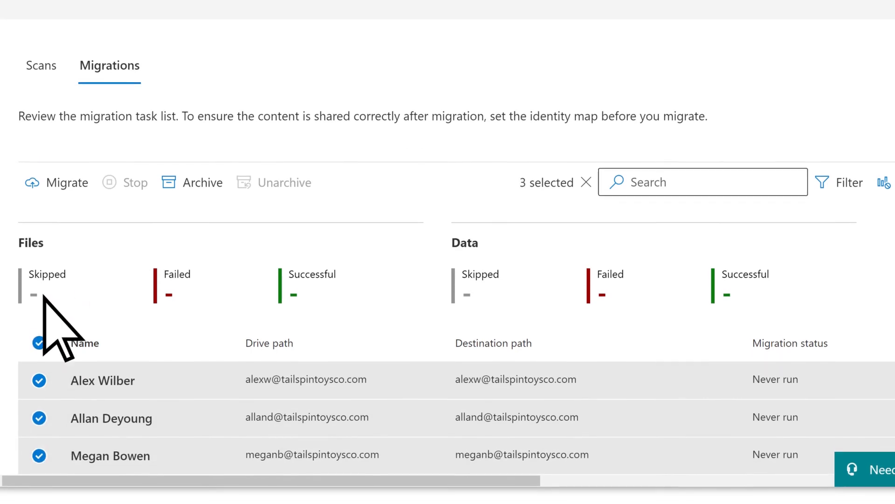
click(67, 182)
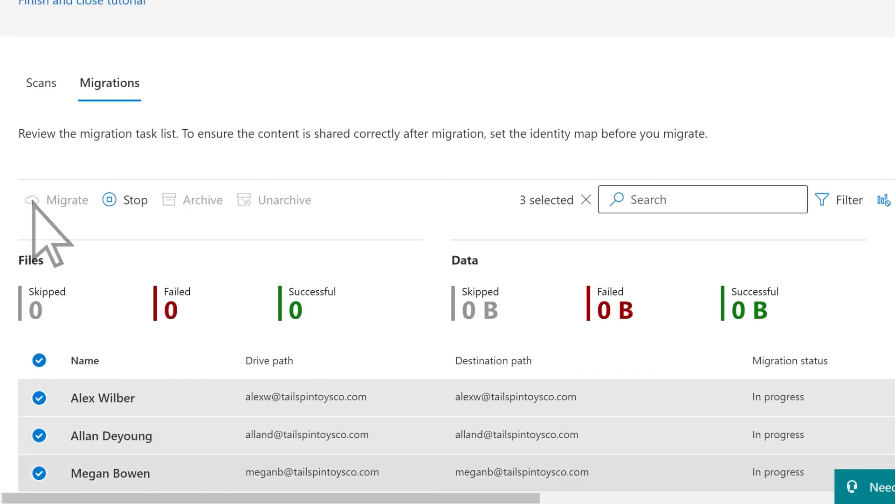